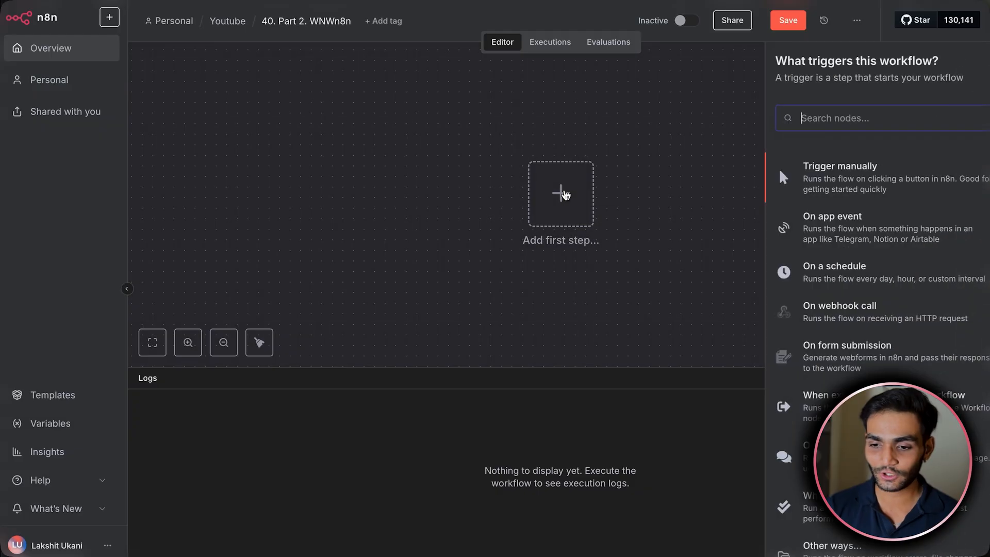
- Add a Chat Trigger as the first step and make the chat publicly available
text(chat)
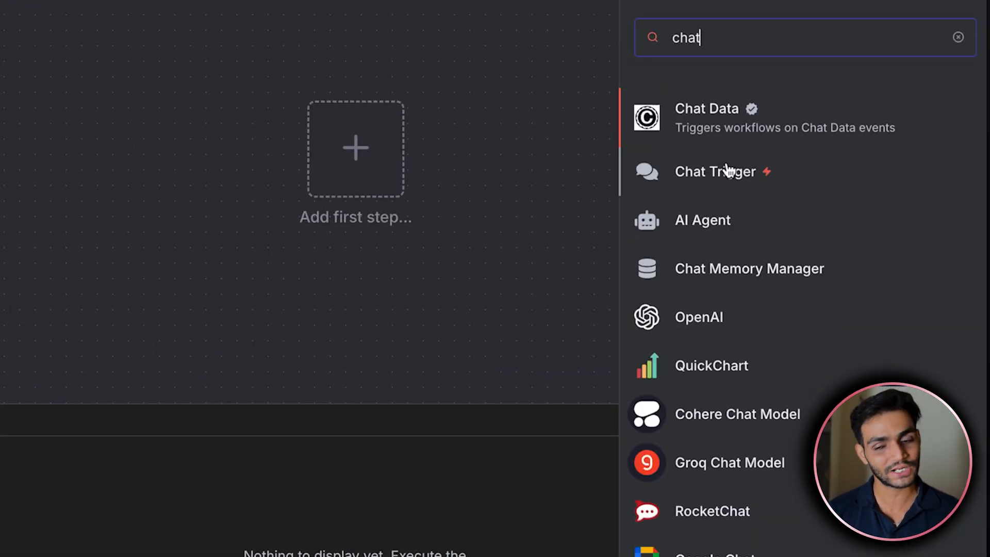
click(716, 172)
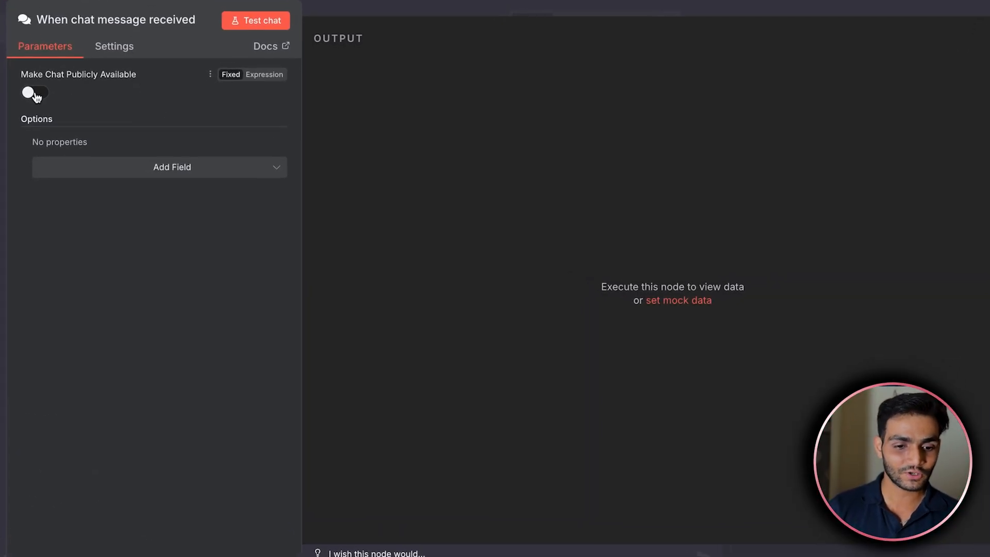
click(32, 92)
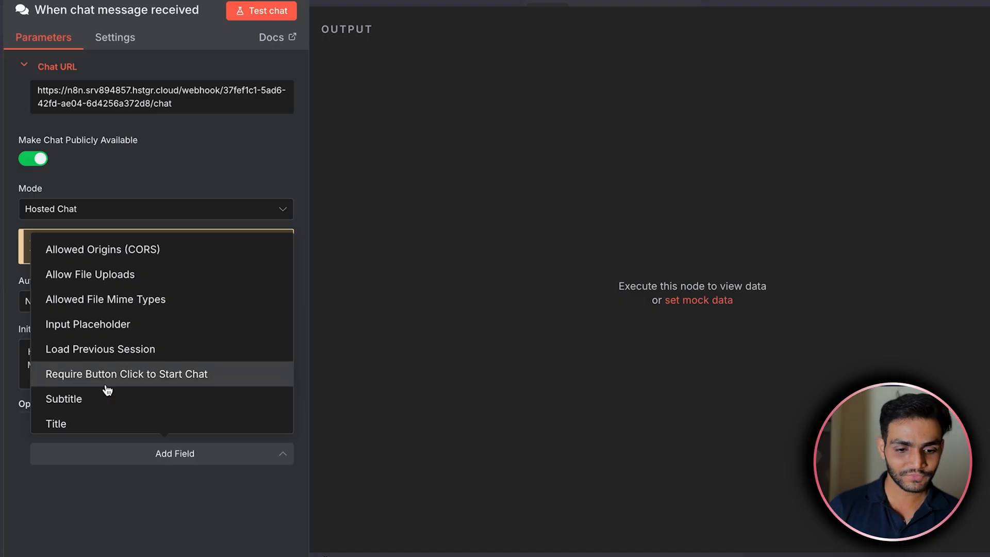
- Set the chat trigger's Response Mode to Streaming
scroll(down, 3)
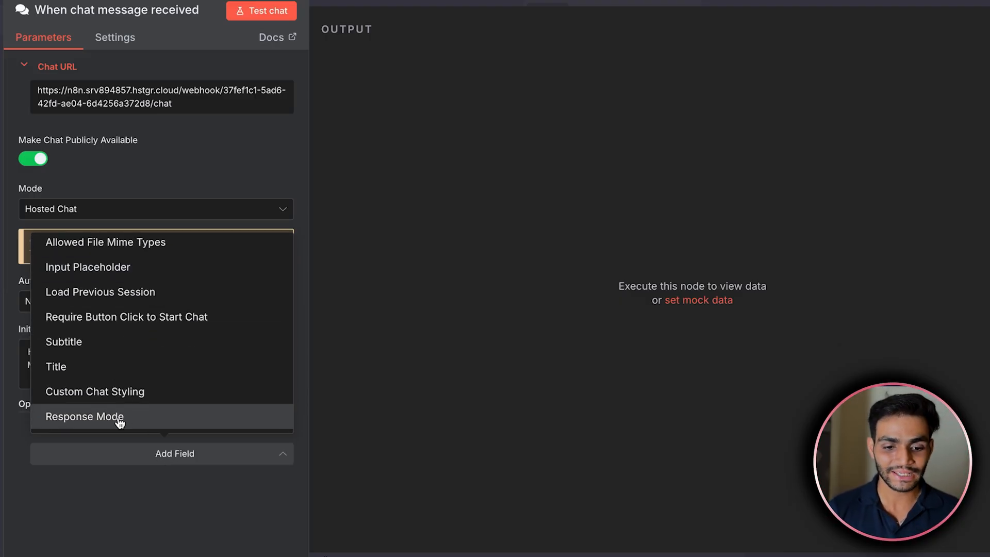
click(83, 415)
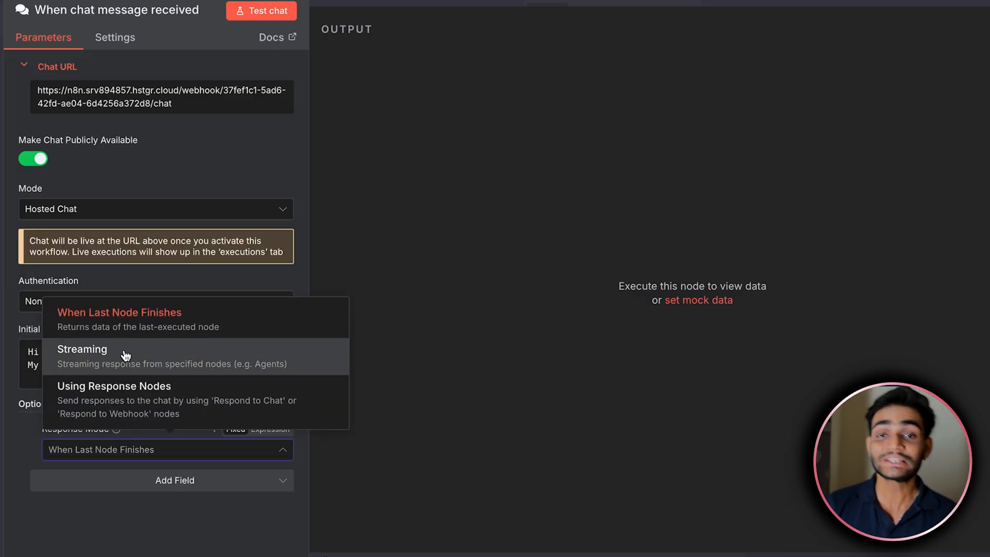
click(82, 350)
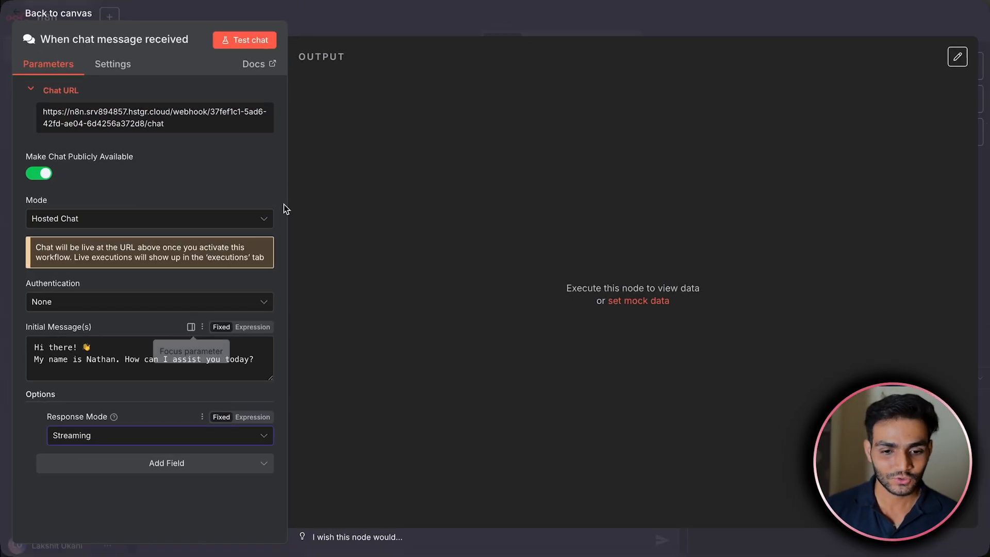
- Add an AI Agent node after the chat trigger with Enable Streaming turned on
click(58, 13)
text(ai a)
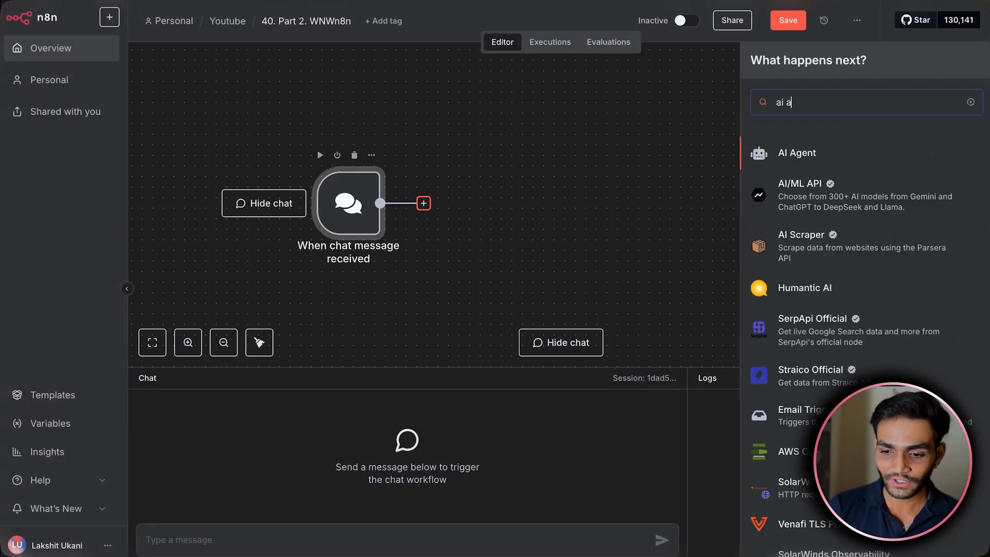
click(798, 152)
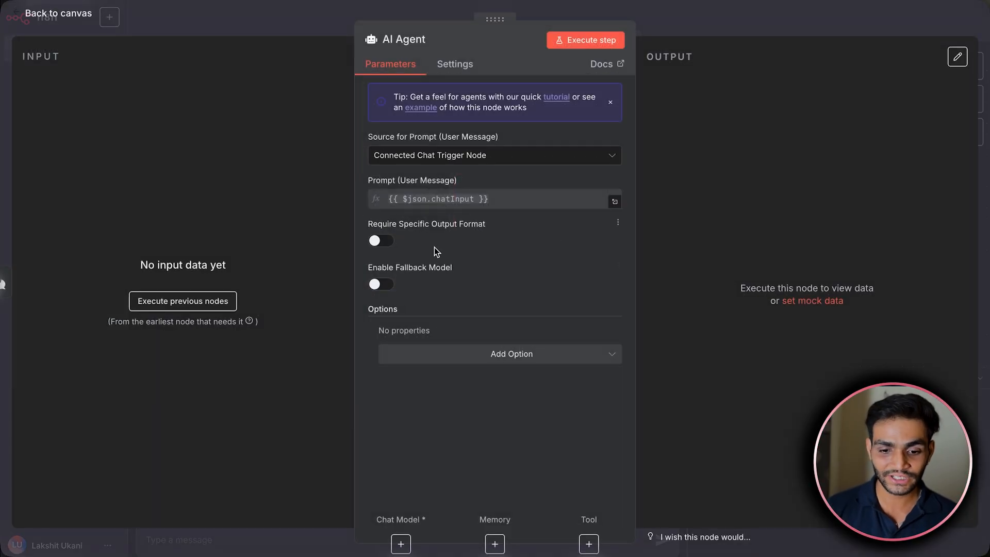
click(511, 354)
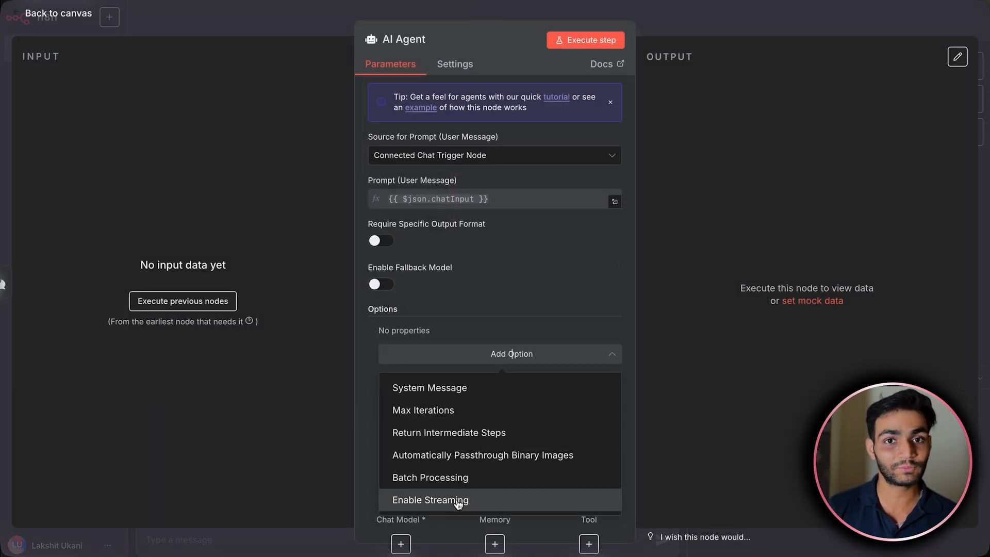
click(57, 12)
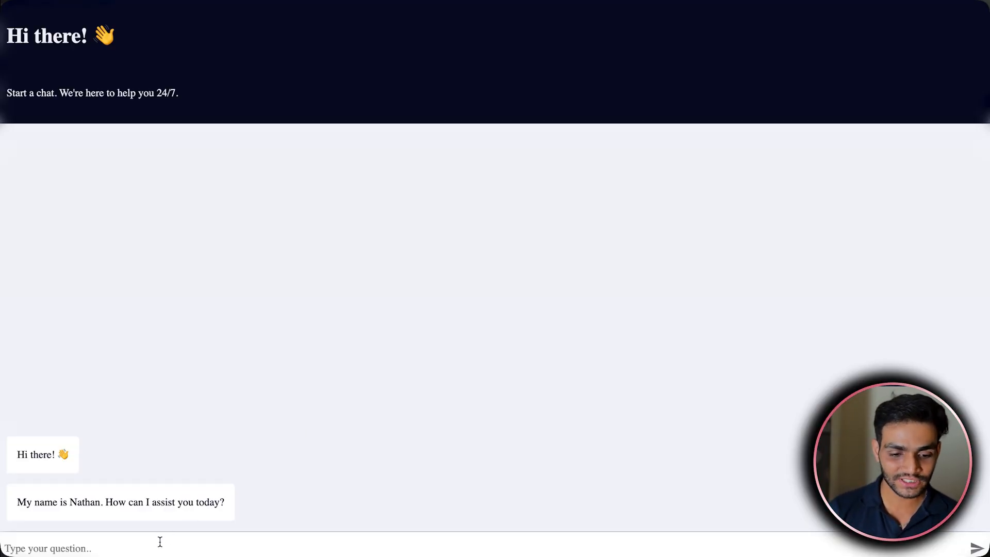
- Send 'write 1000 word essay on evolution' in the hosted chat and follow the streaming reply
text(write 1000 word essay on evolution)
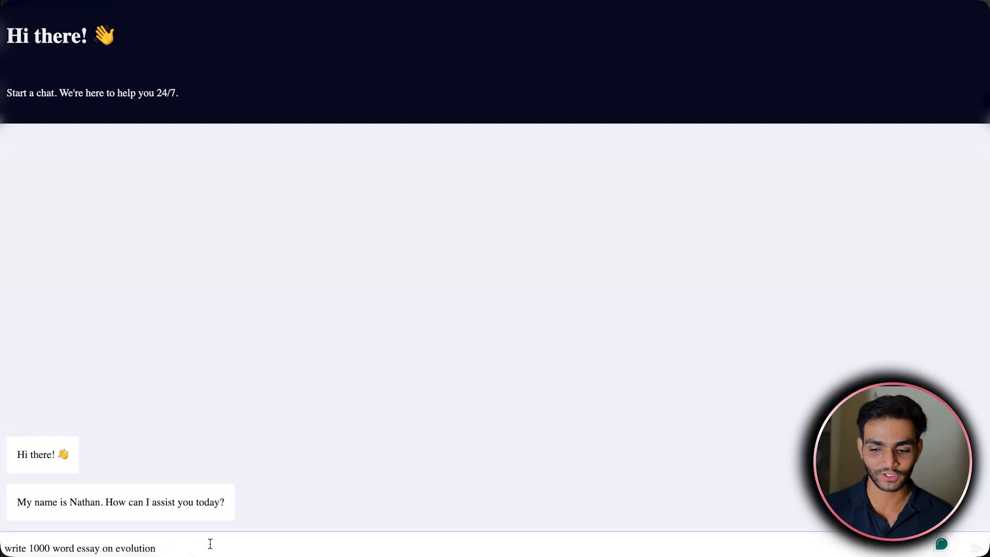
key(Return)
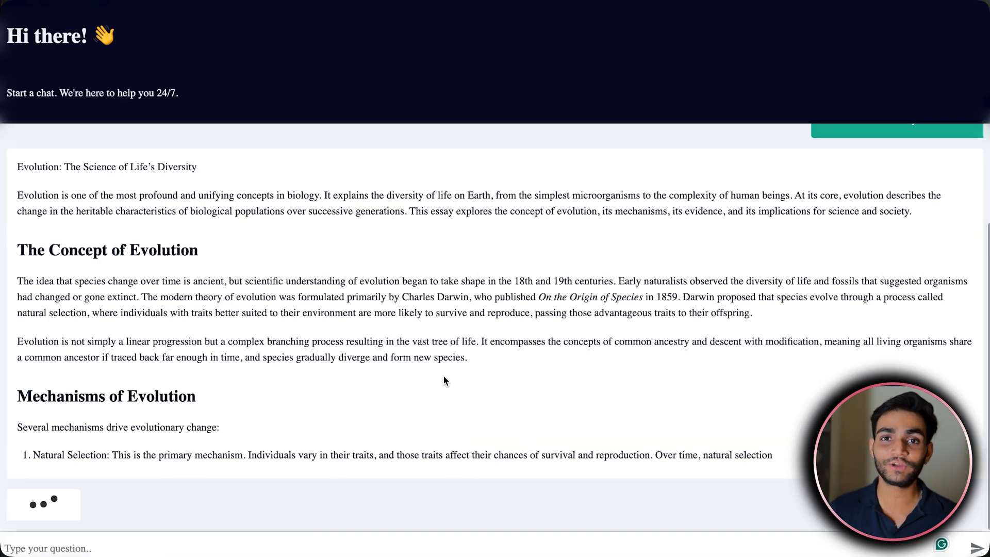
scroll(down, 3)
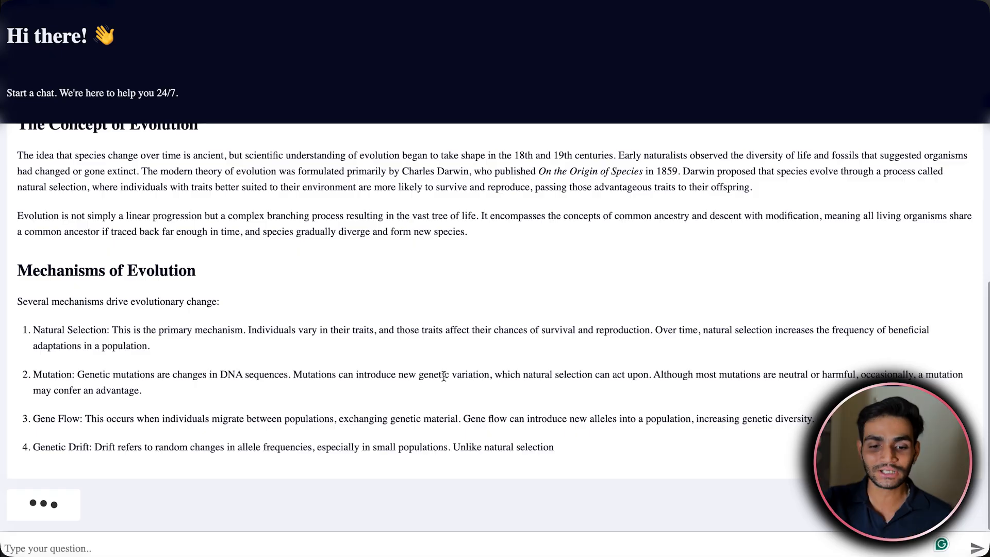
scroll(down, 3)
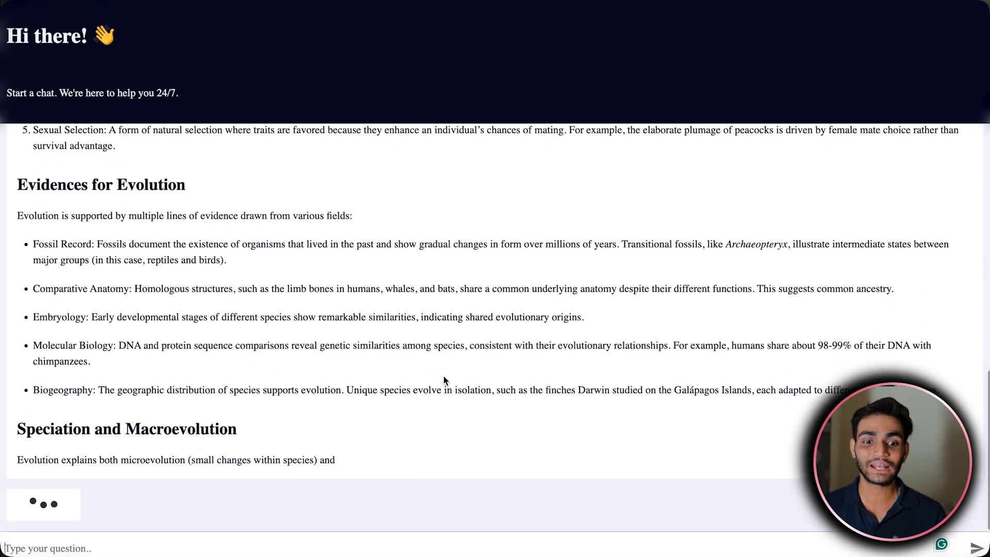
scroll(down, 3)
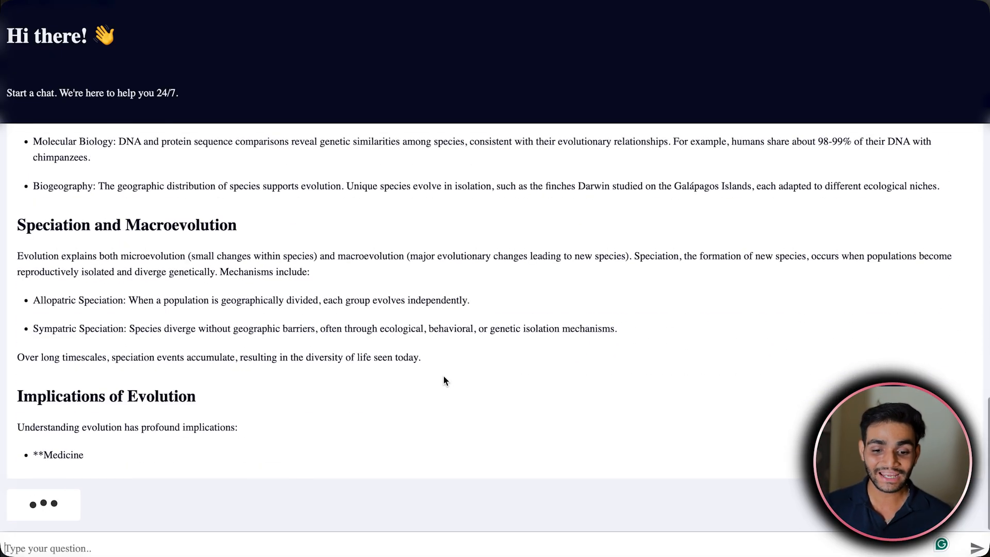
scroll(down, 3)
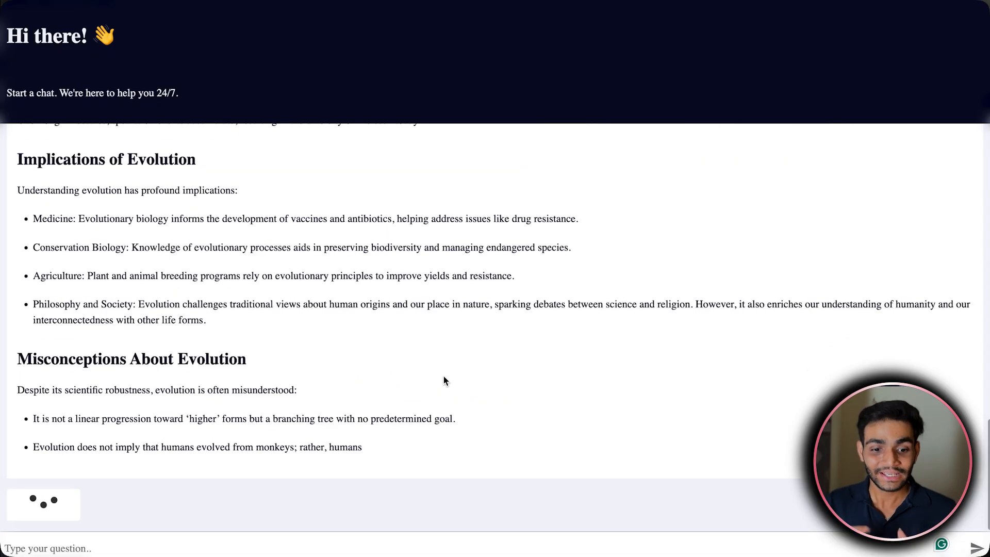
scroll(down, 3)
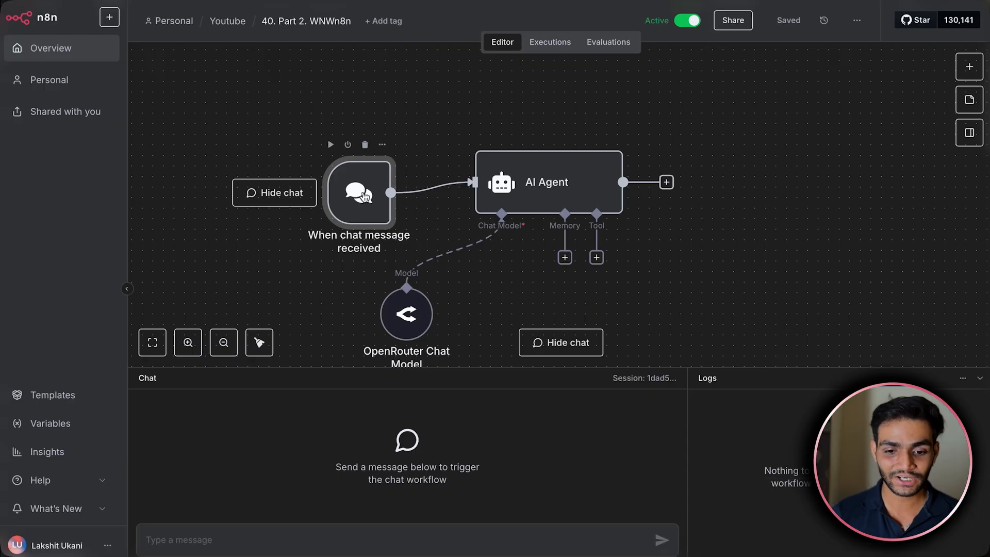
- Add Custom Chat Styling to the chat trigger with its default CSS colour and layout variables
double_click(359, 193)
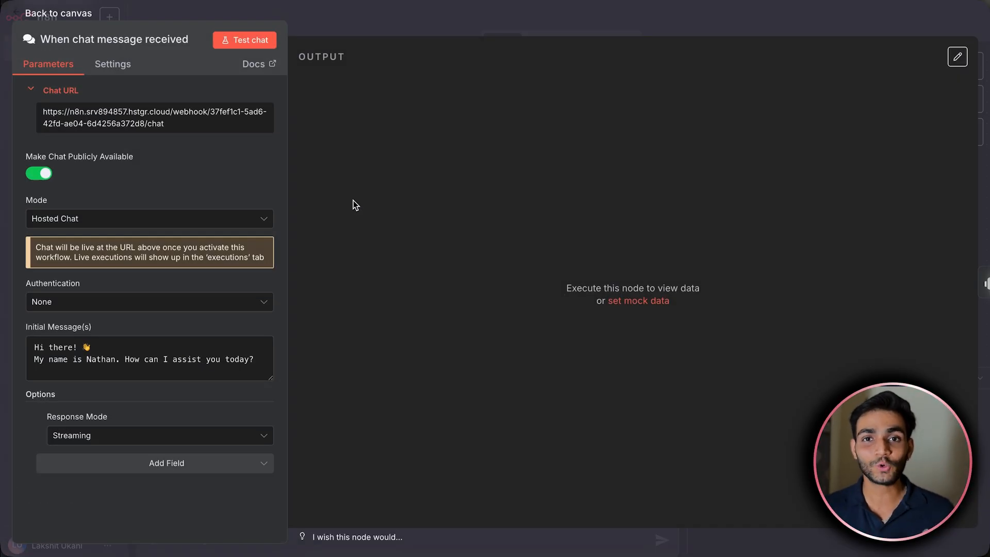
scroll(down, 3)
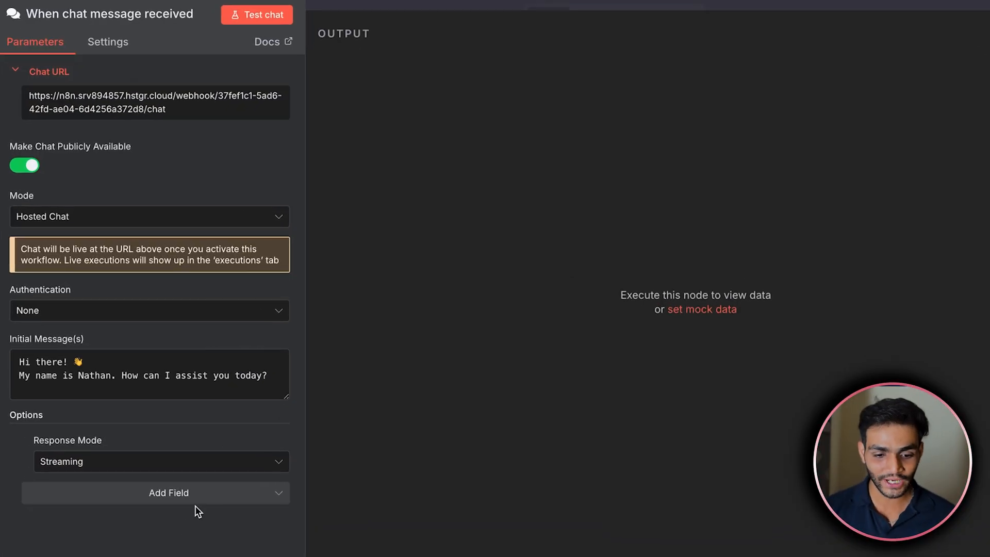
click(156, 493)
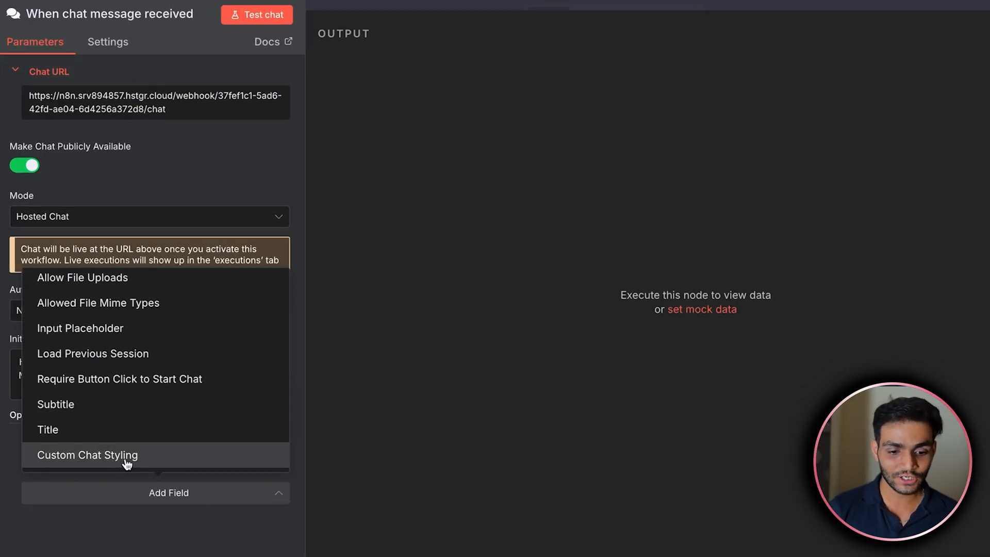
click(87, 455)
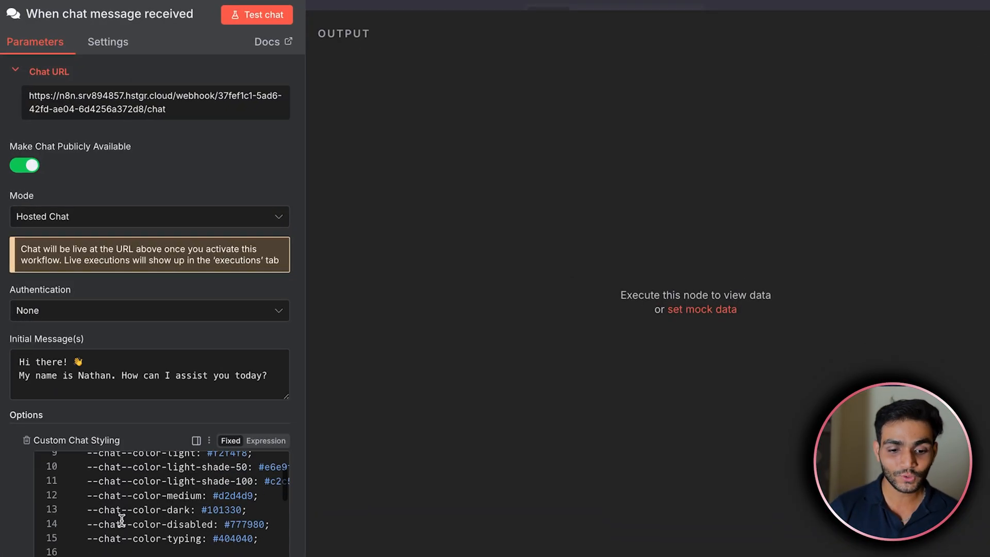
scroll(down, 3)
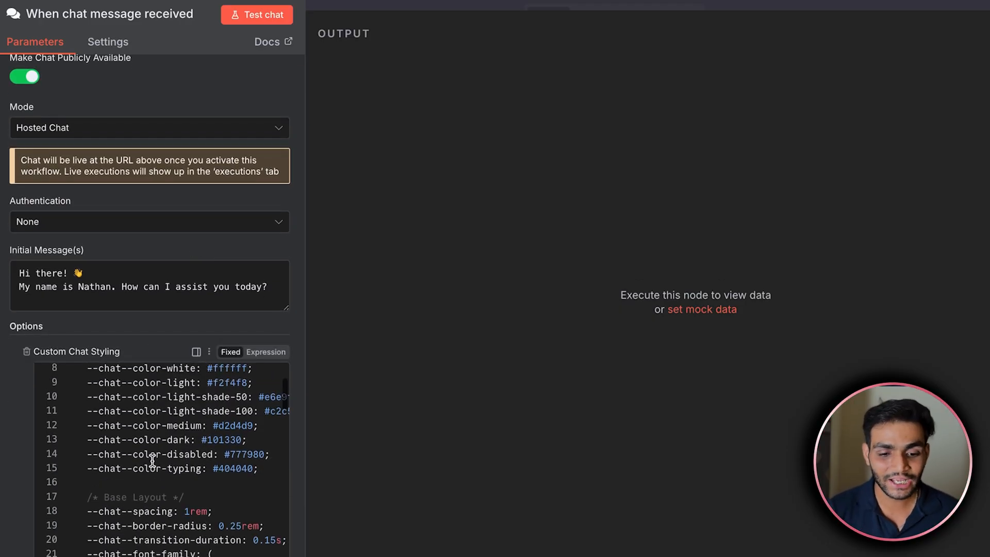
scroll(up, 3)
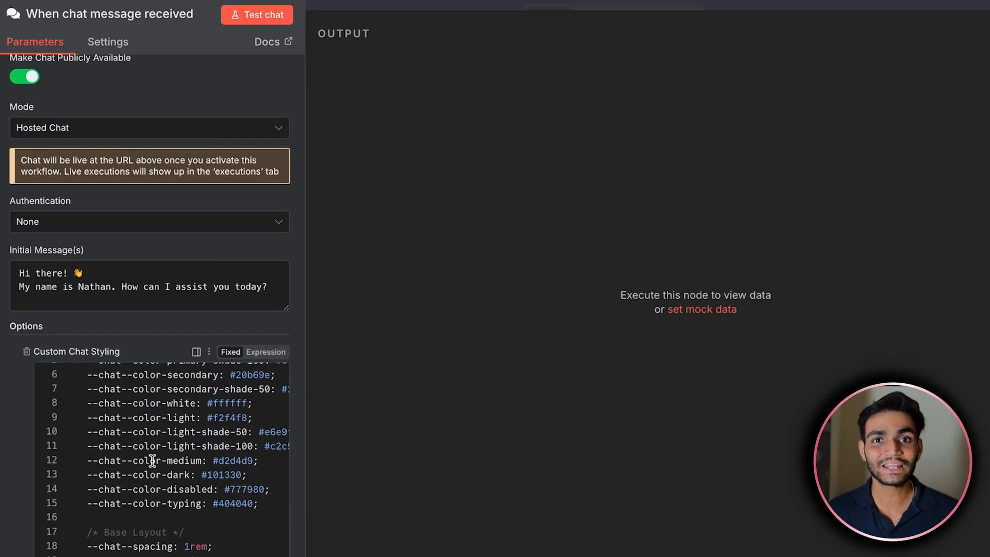
scroll(up, 3)
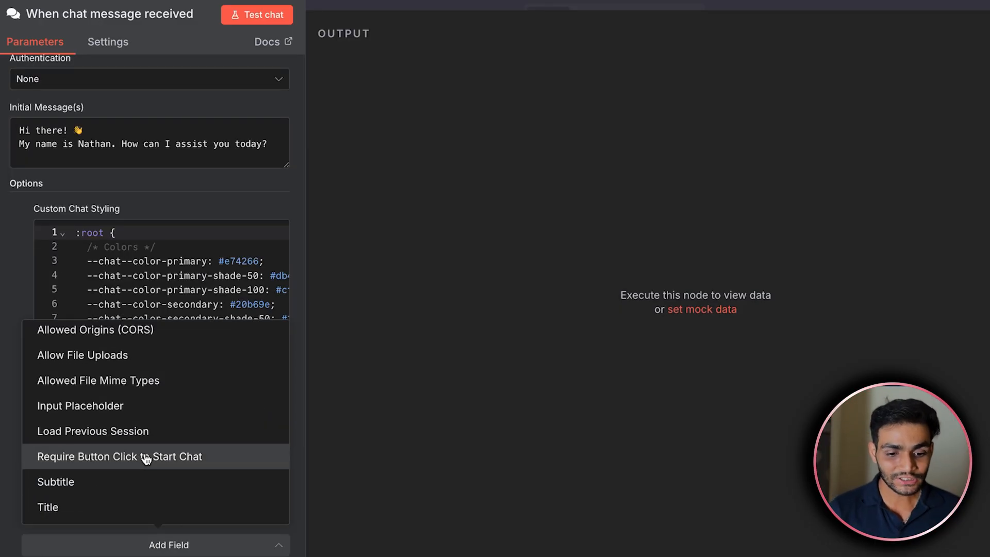
mouse_move(140, 366)
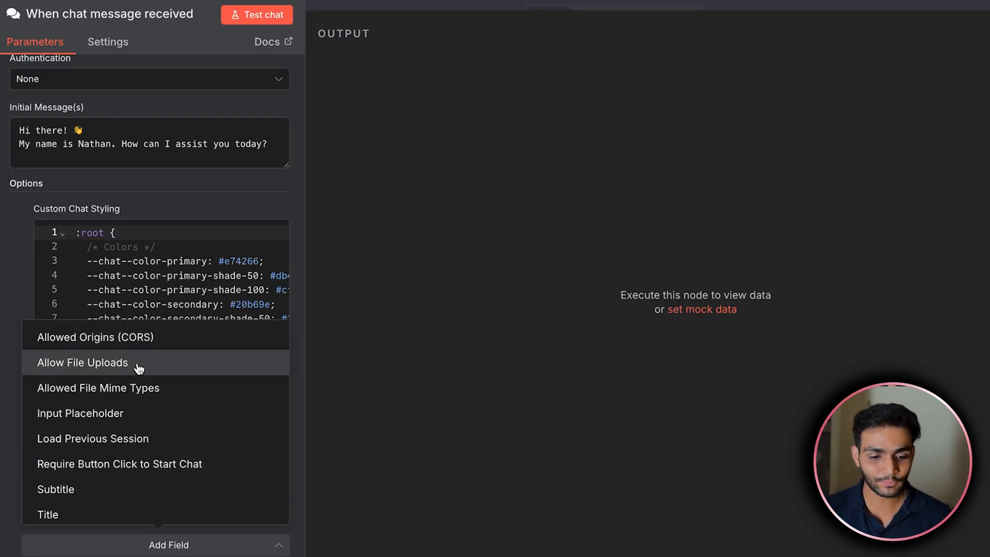
- Enable Allow File Uploads and Require Button Click to Start Chat on the trigger
click(82, 362)
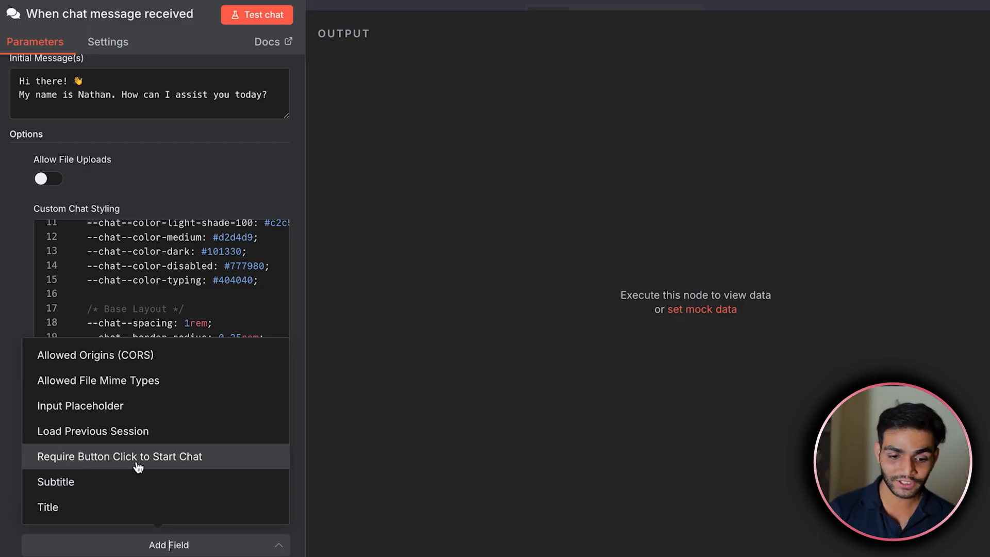
click(119, 456)
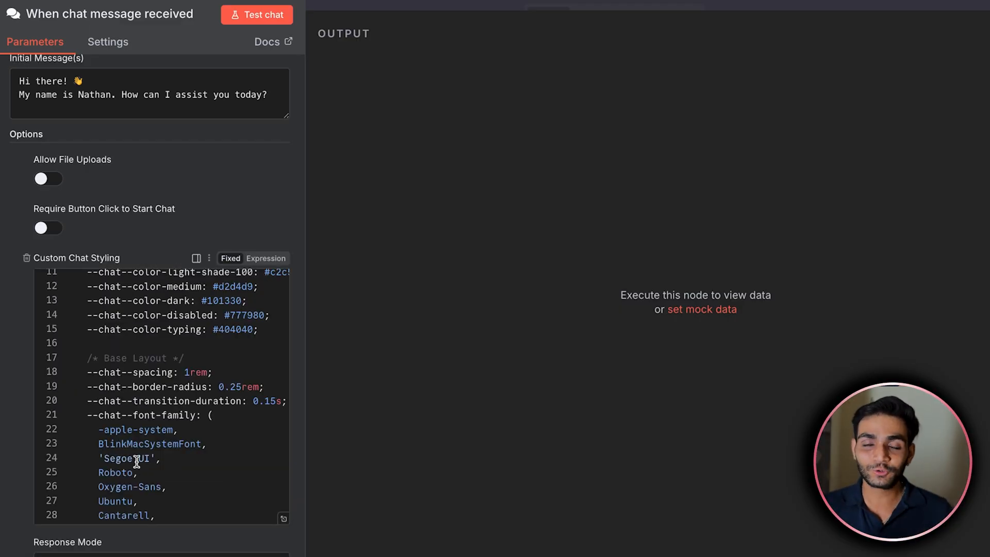
click(47, 228)
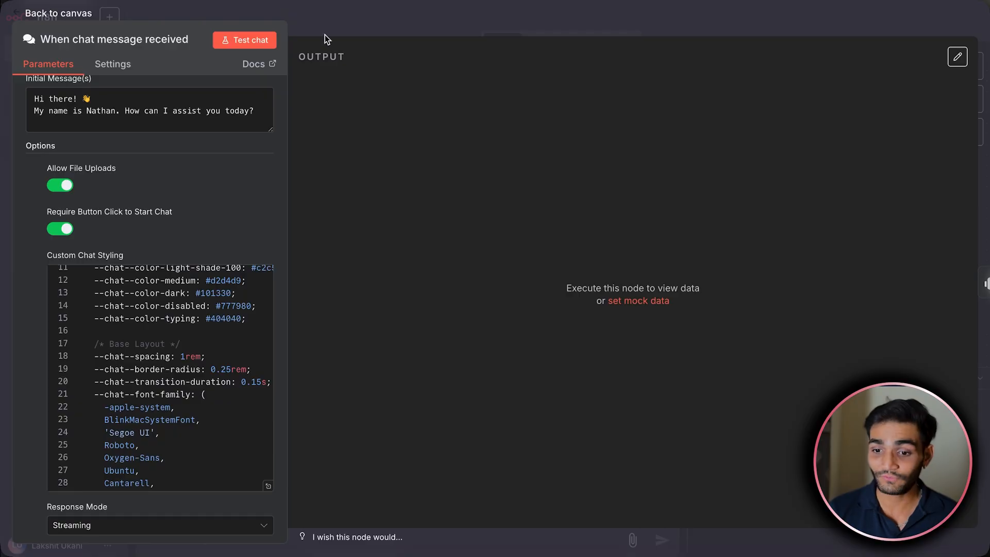
- Start a New Conversation in the hosted chat page
click(244, 40)
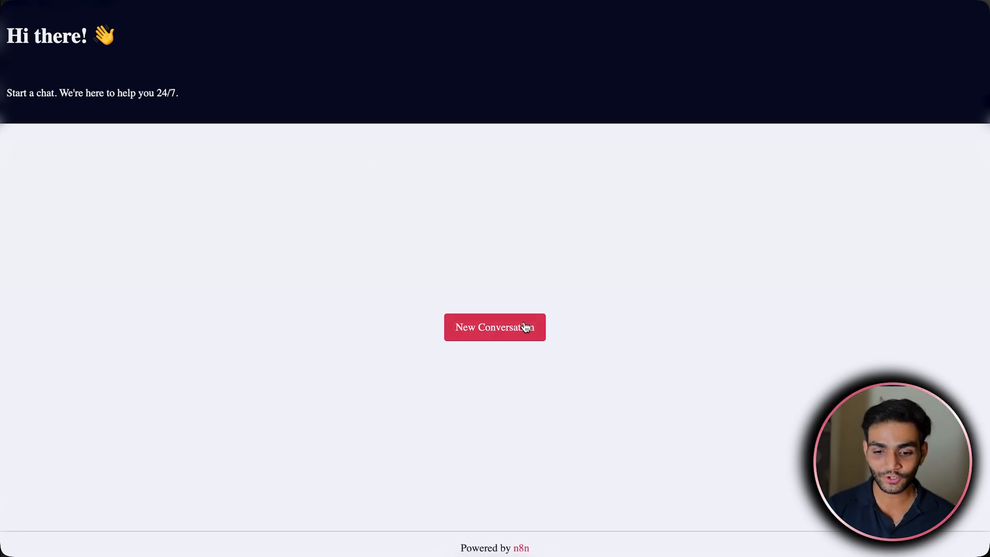
click(494, 327)
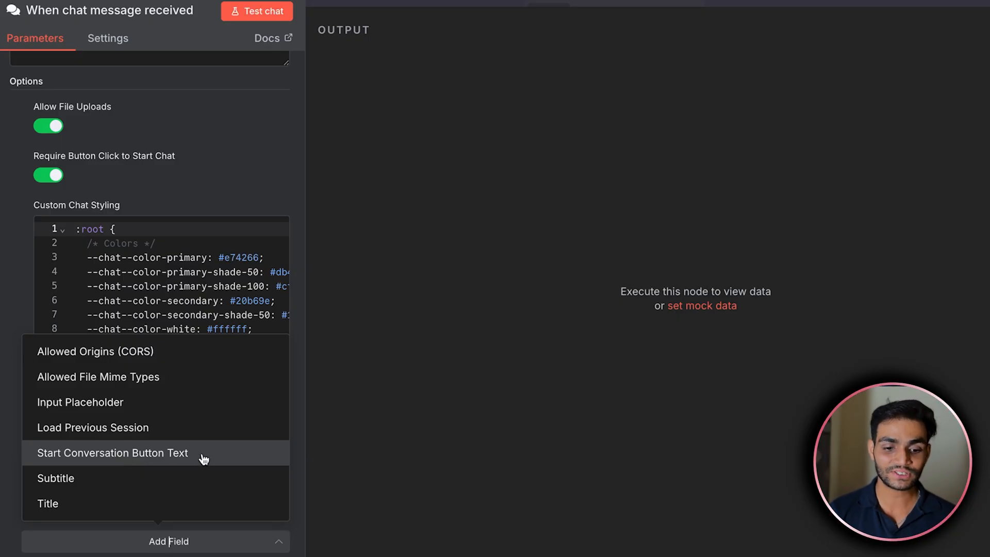
- Set the Start Conversation Button Text to 'ANy kind of information'
click(112, 453)
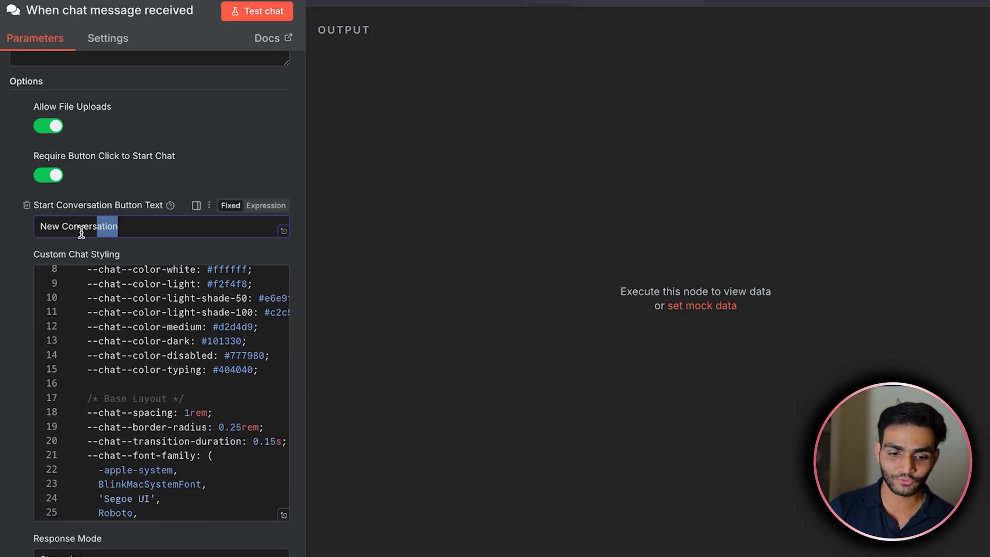
text(ANy kind)
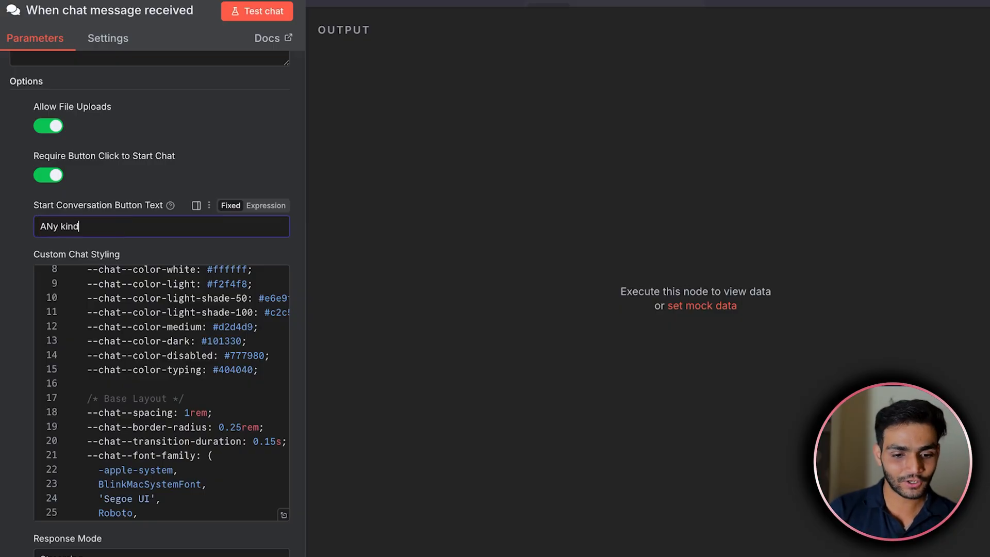
text(of information)
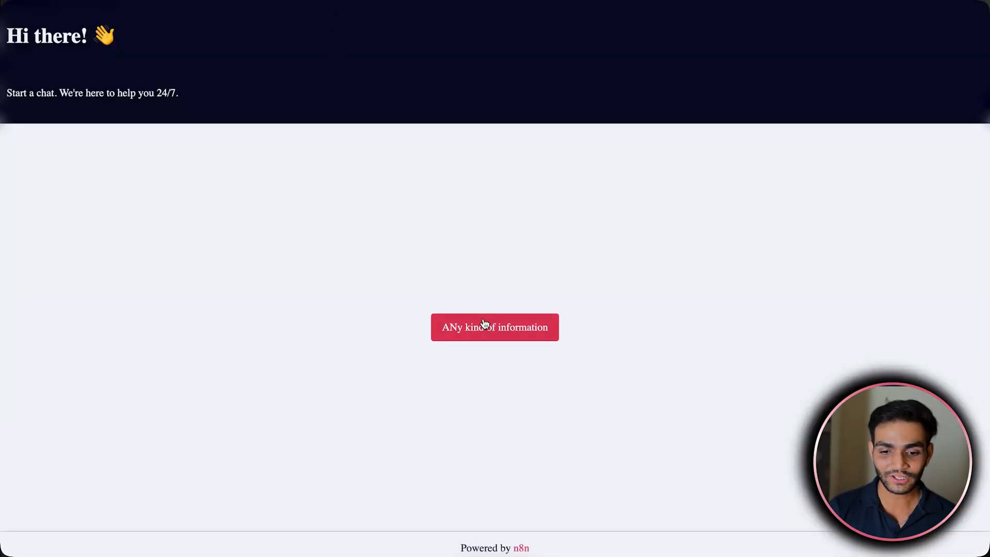
mouse_move(515, 371)
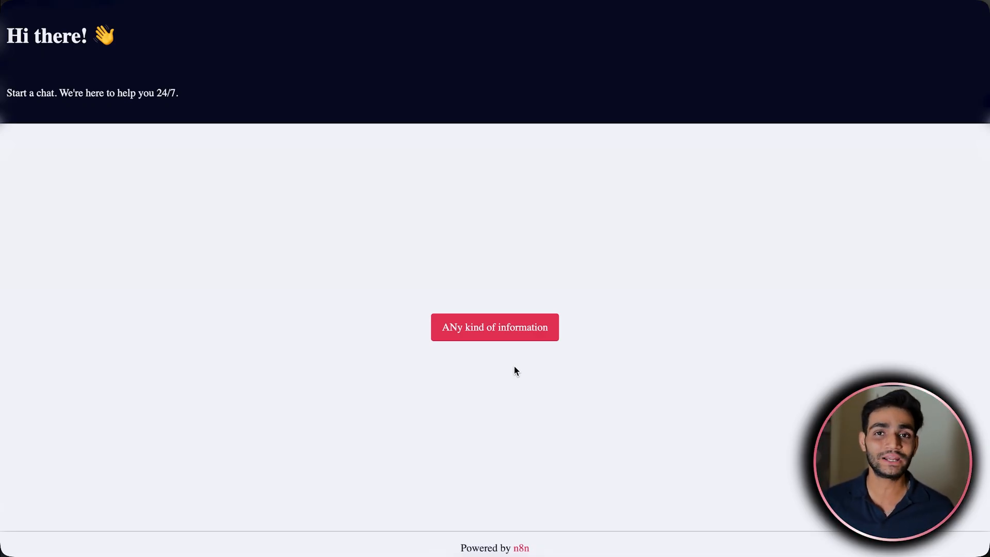
mouse_move(485, 206)
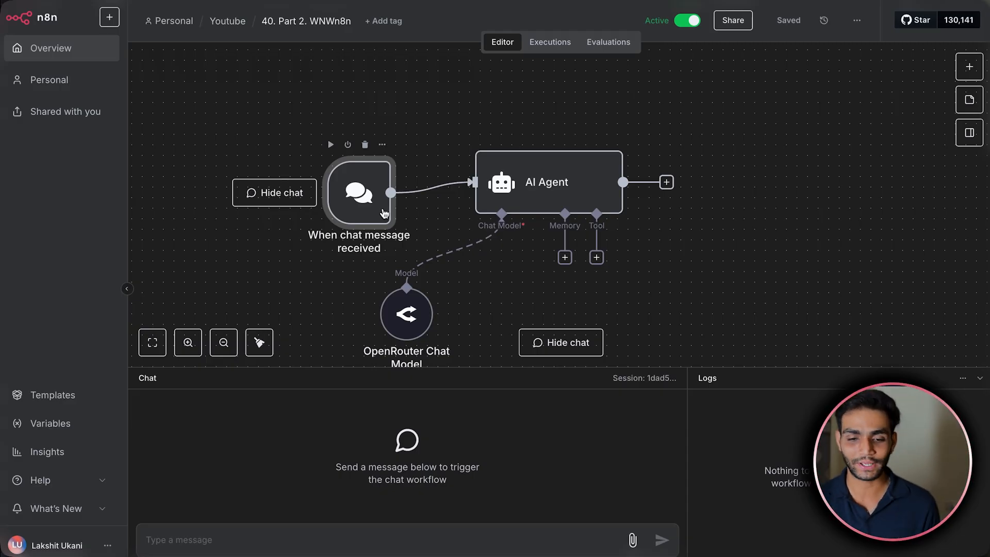
- Add a Webhook trigger wired into the AI Agent alongside the chat trigger
click(969, 66)
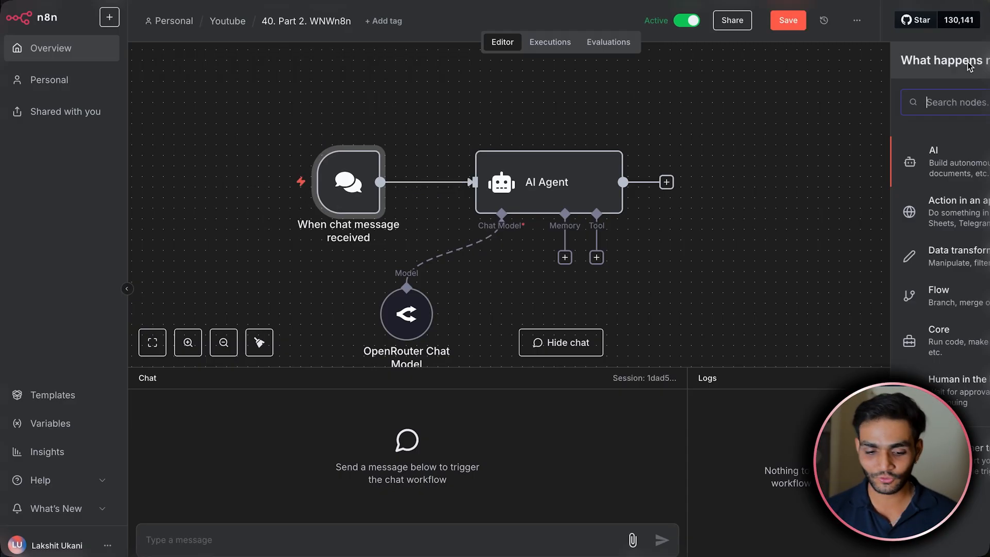
text(ebho)
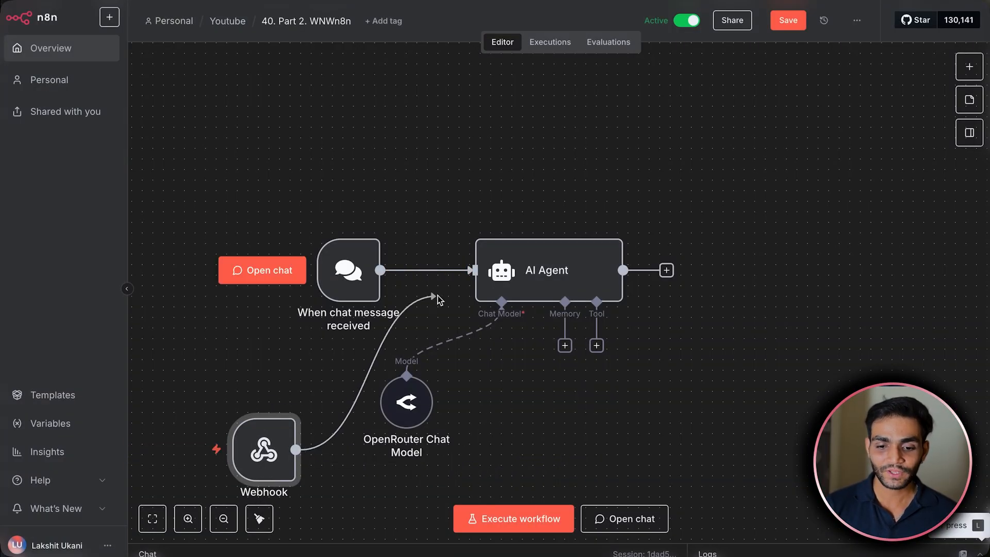
double_click(547, 271)
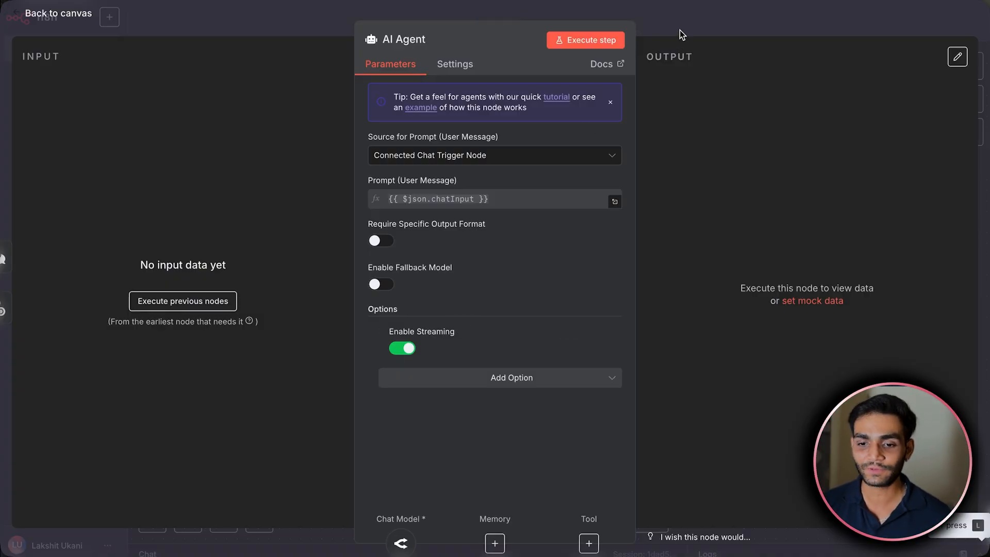
click(58, 13)
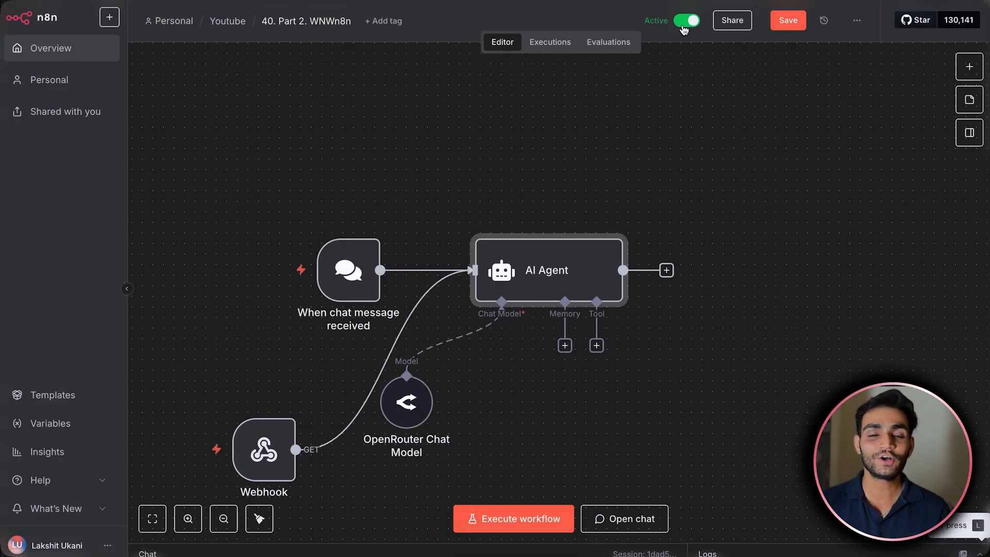
mouse_move(689, 20)
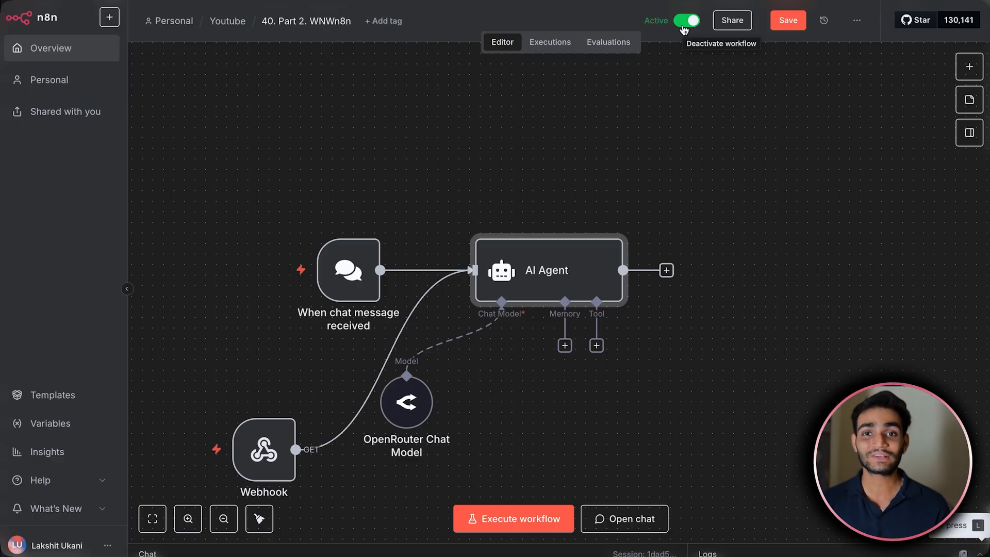
mouse_move(362, 297)
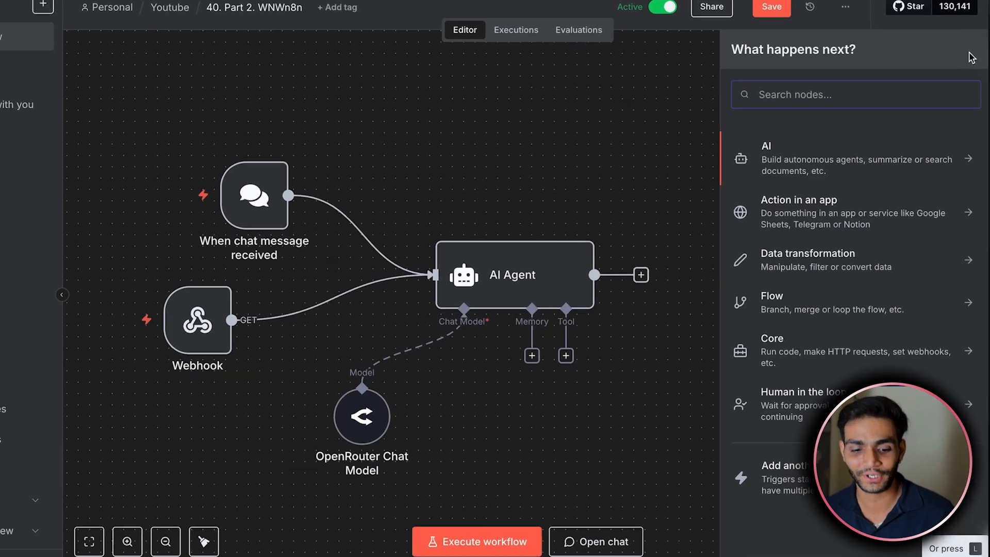
- Add an On new n8n Form event trigger node
text(form)
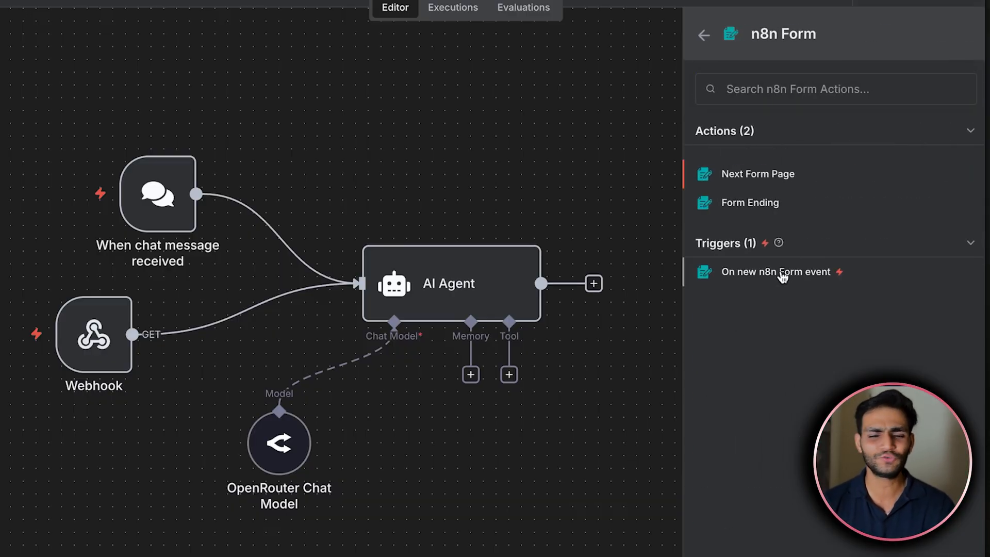
click(776, 271)
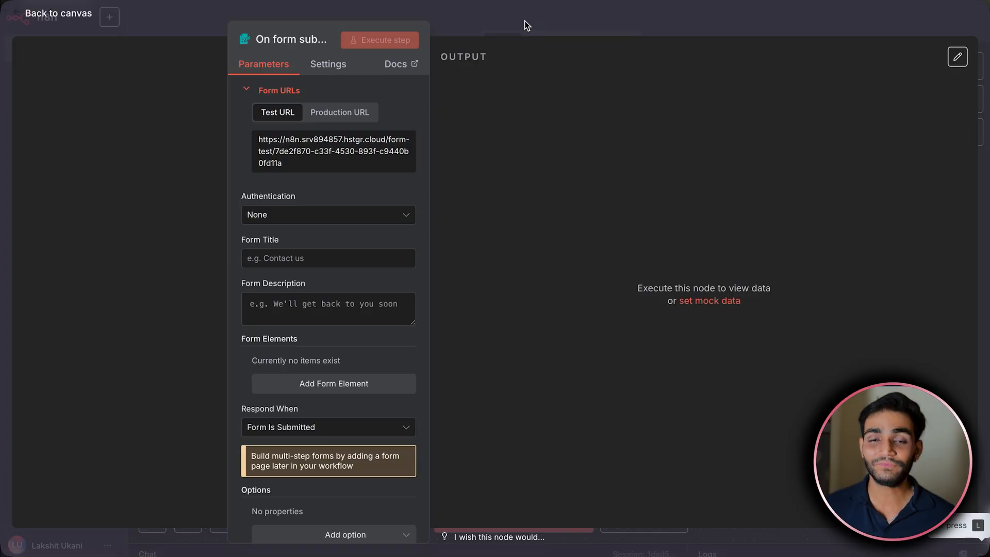
mouse_move(357, 148)
text(Ex)
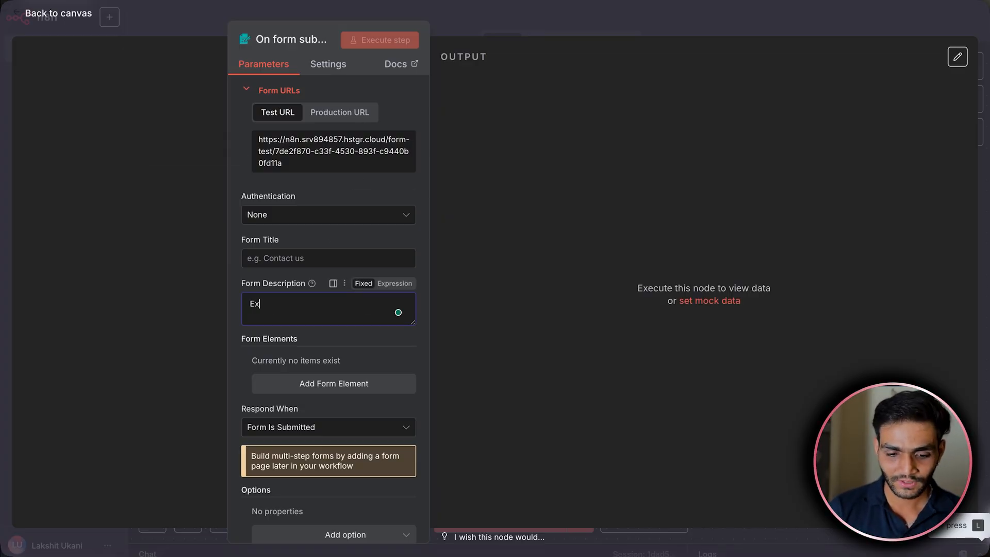
- Give the form a Name text field and the form title 'Title'
click(333, 384)
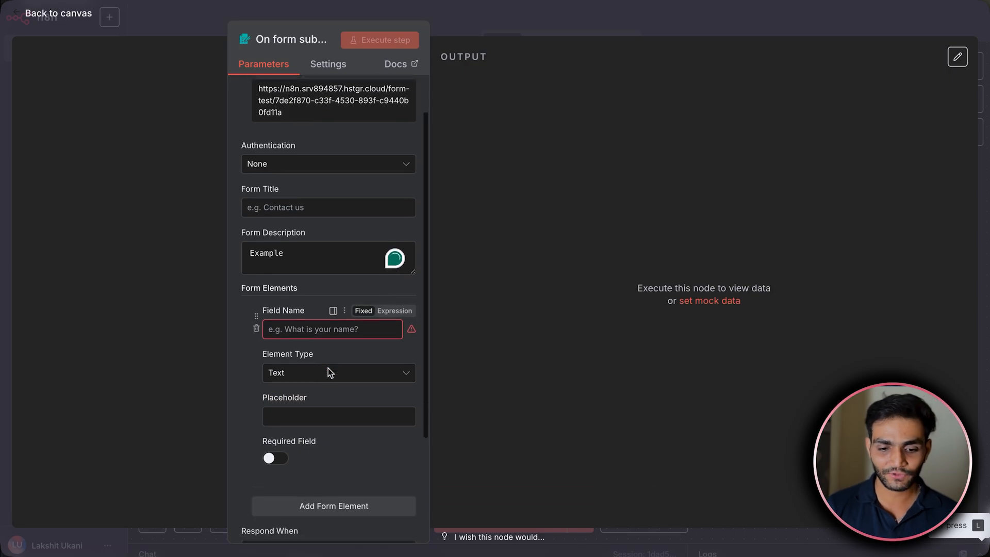
text(Name)
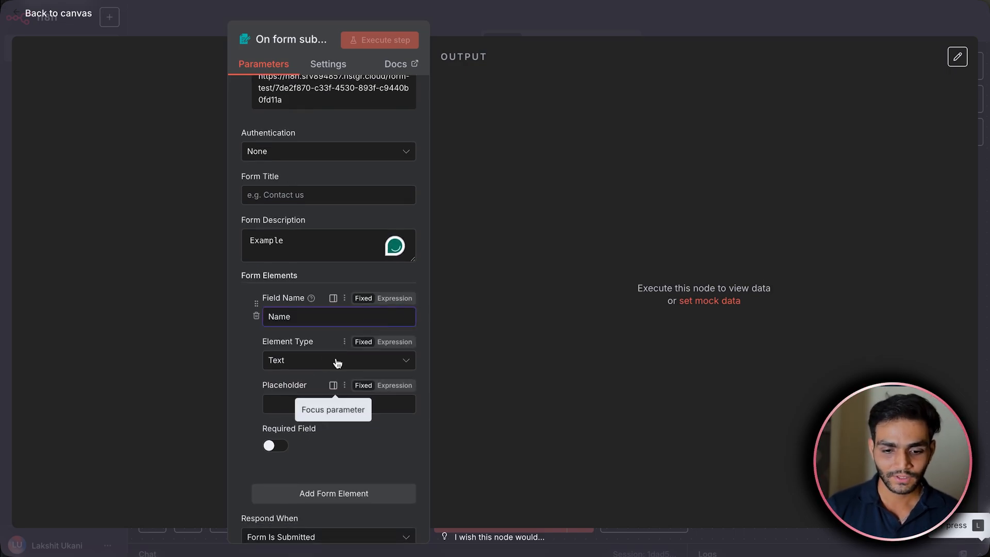
scroll(down, 3)
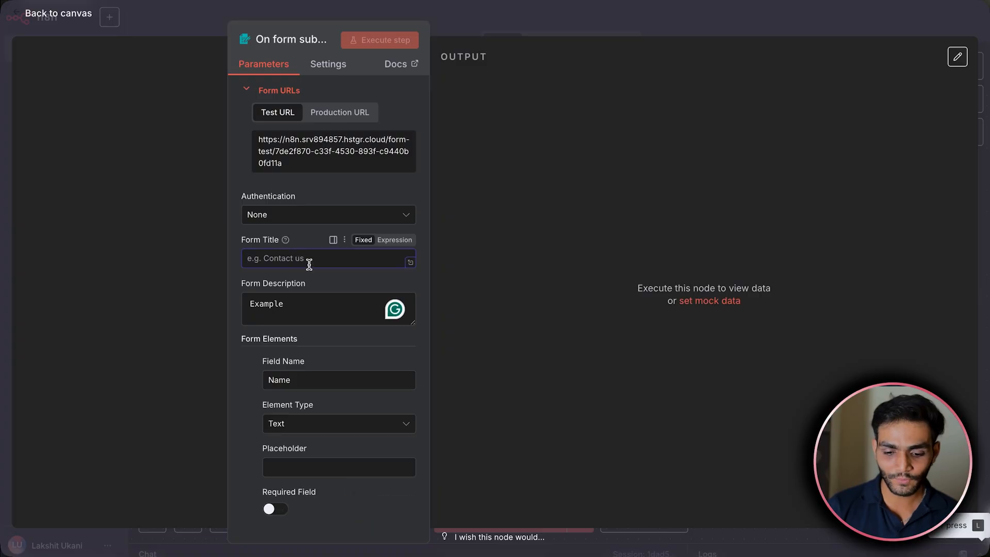
text(Title)
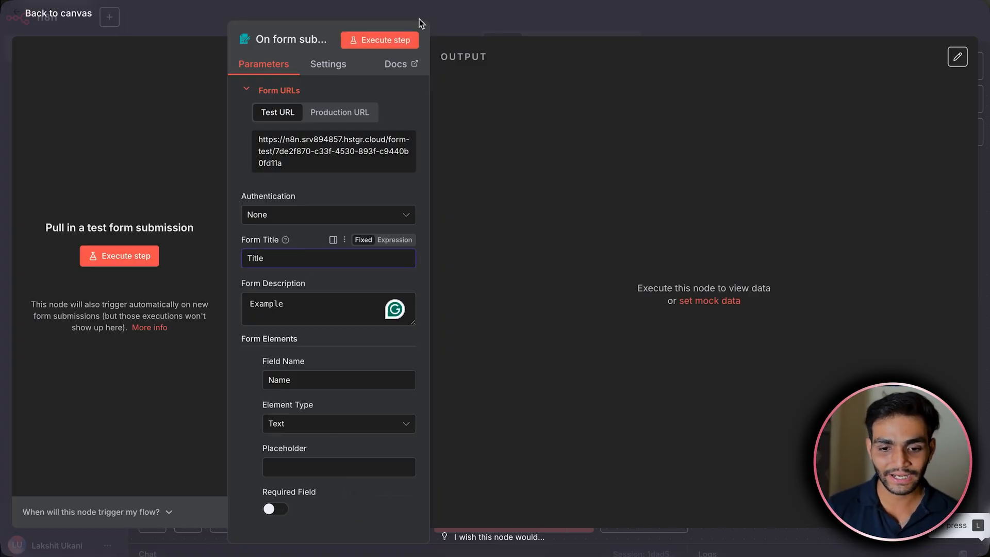
- Execute the form trigger to bring up the test form with Title, Example and Name
click(380, 40)
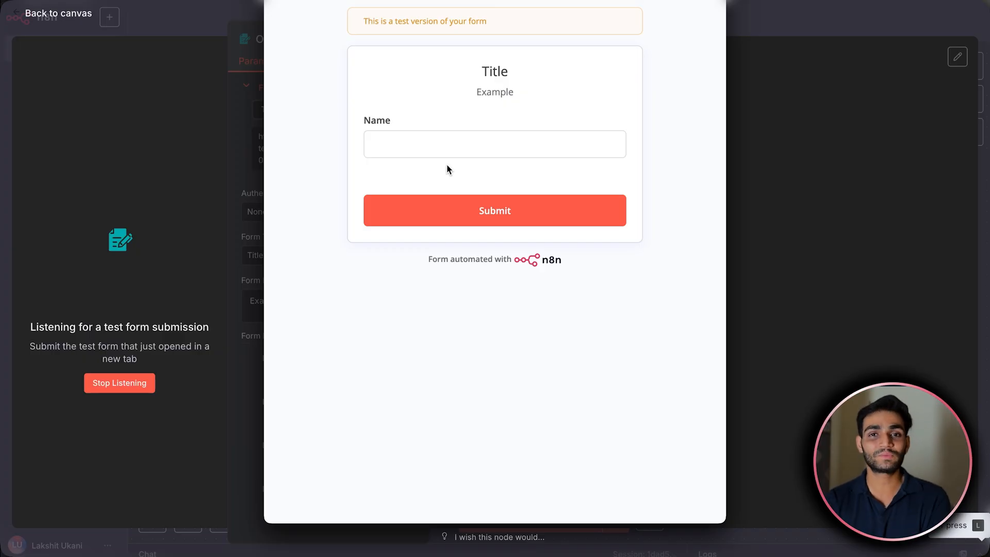
mouse_move(335, 71)
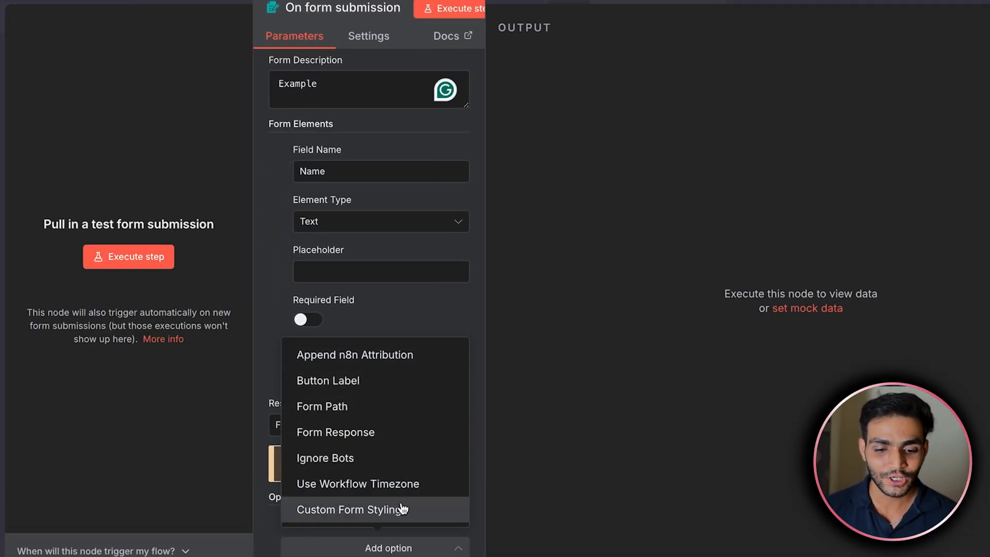
- Add Custom Form Styling with default CSS variables to the form trigger
click(351, 510)
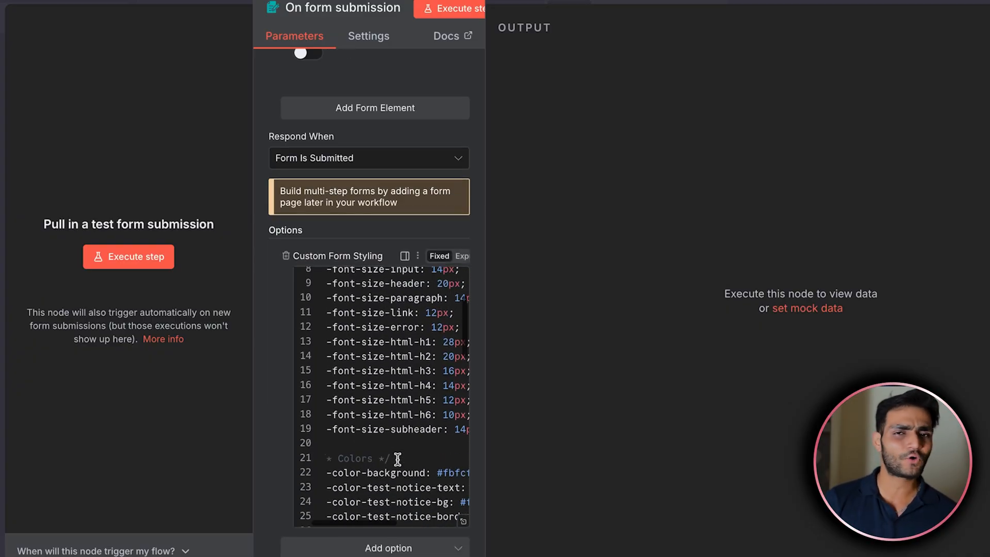
scroll(up, 3)
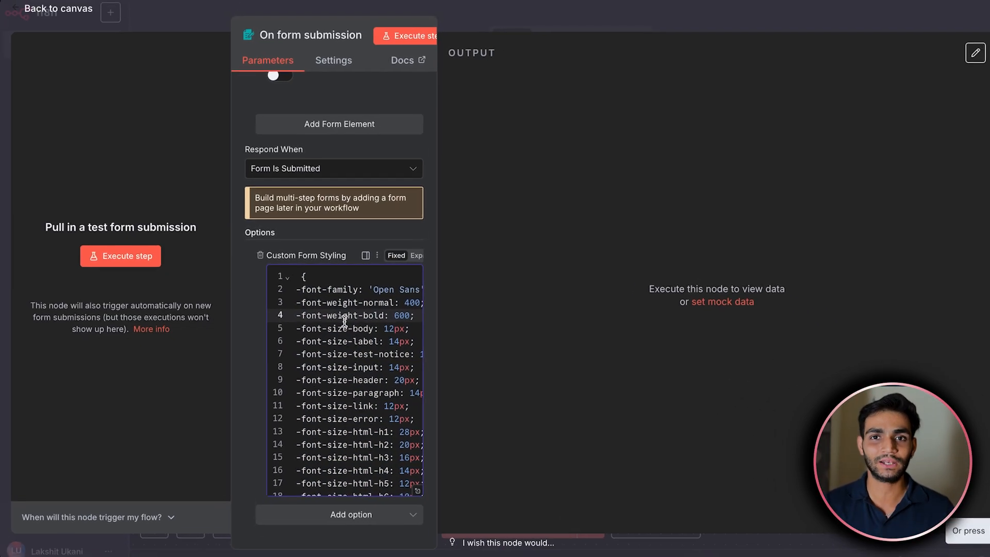
click(58, 9)
text(open)
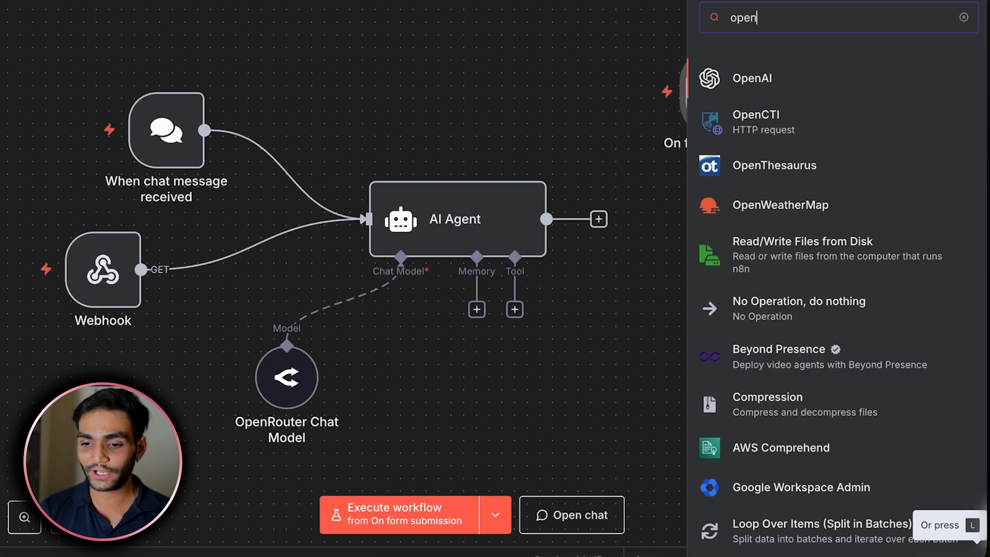
- Browse OpenAI's node actions, then search 'g' to reach Google Gemini
click(749, 77)
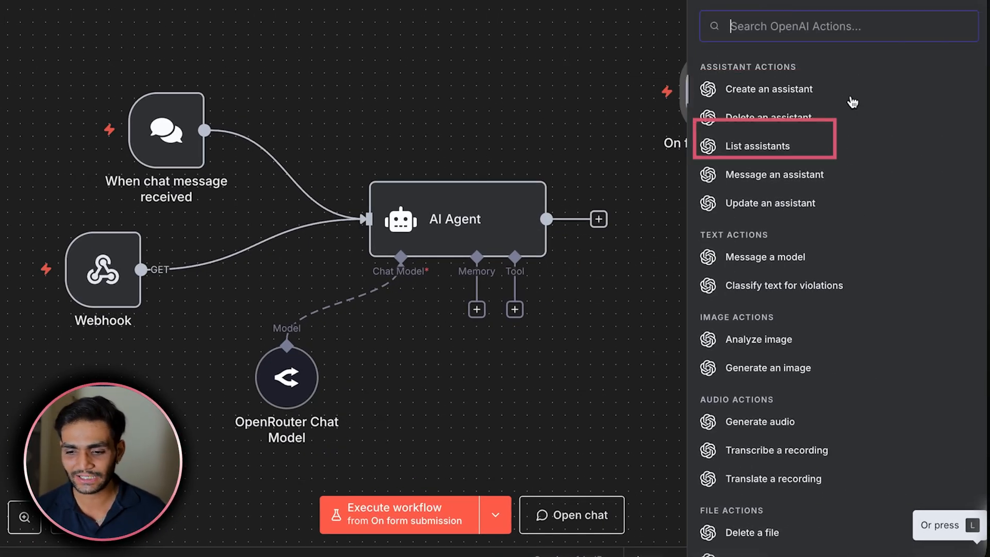
scroll(down, 3)
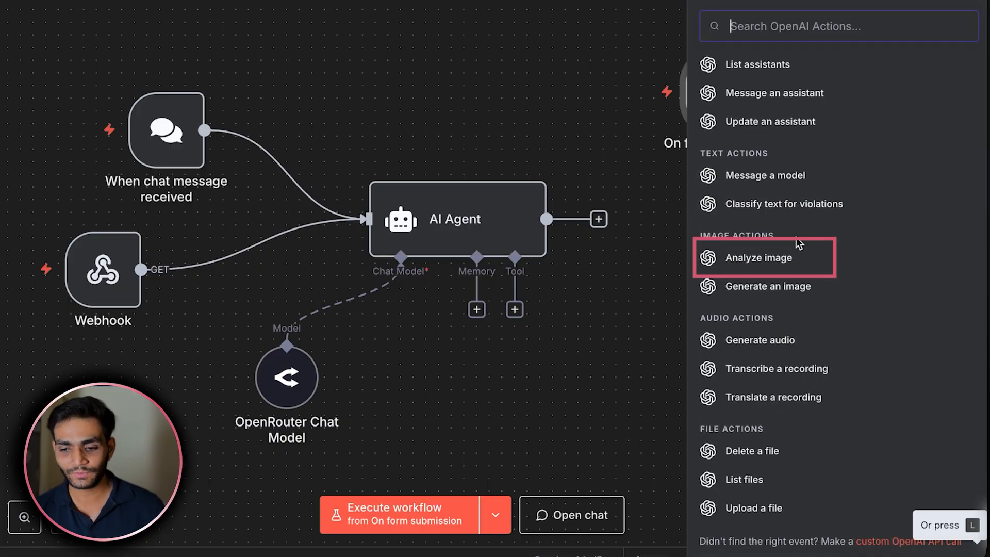
mouse_move(673, 164)
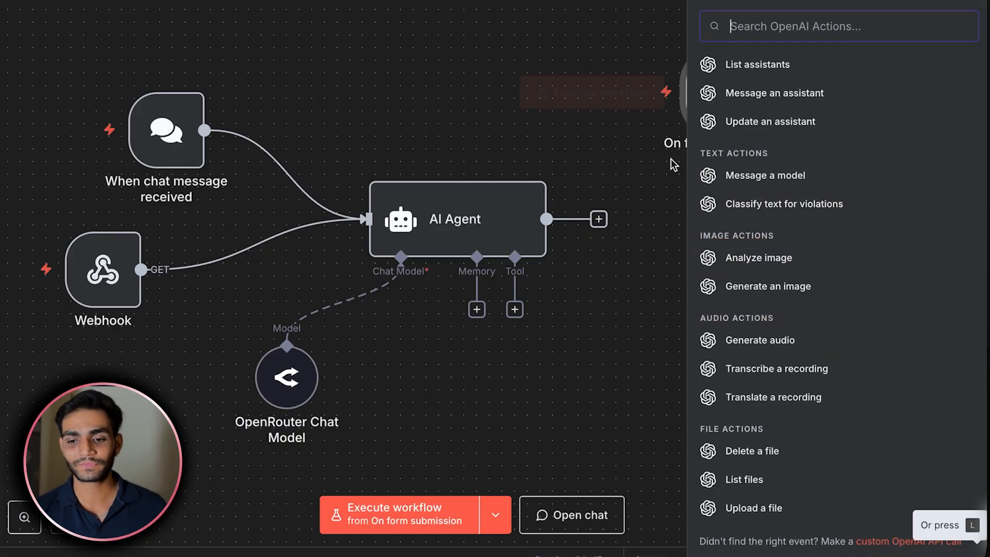
text(g)
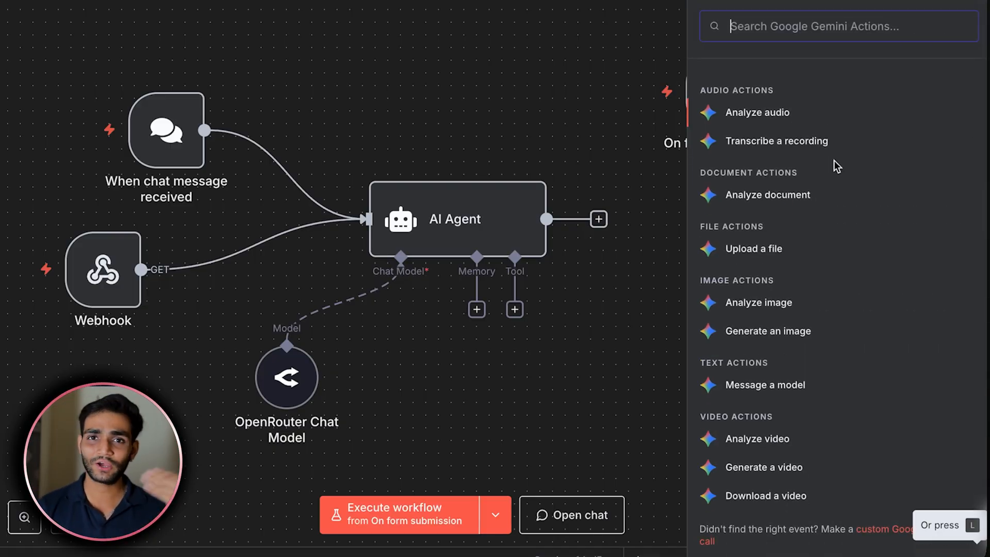
mouse_move(787, 471)
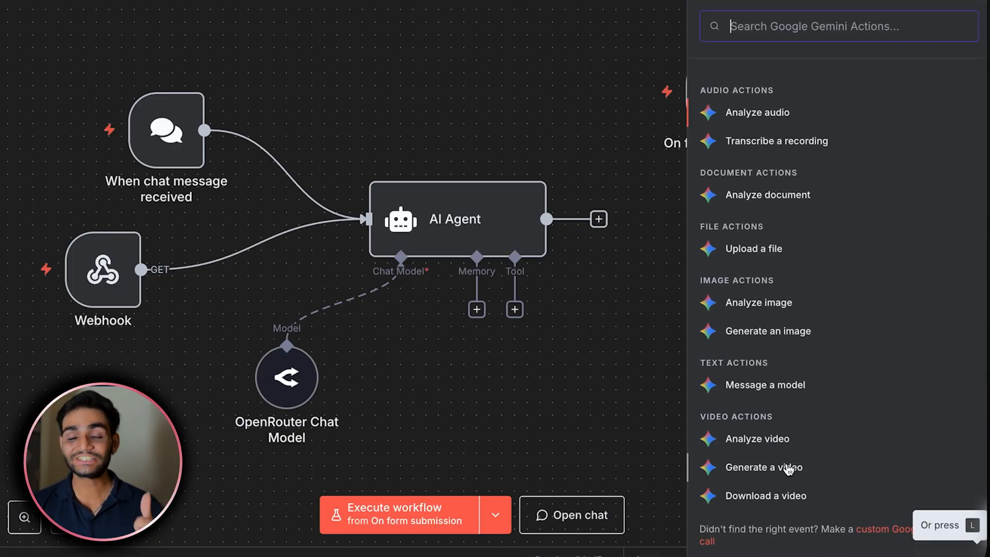
mouse_move(758, 467)
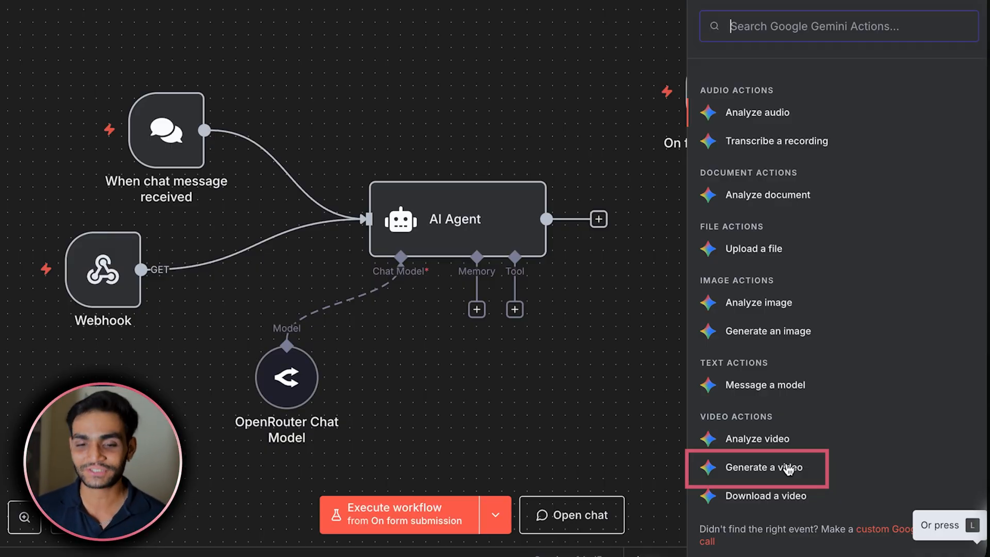
- Add a Google Gemini 'Generate a video' node and list its Veo models
click(757, 467)
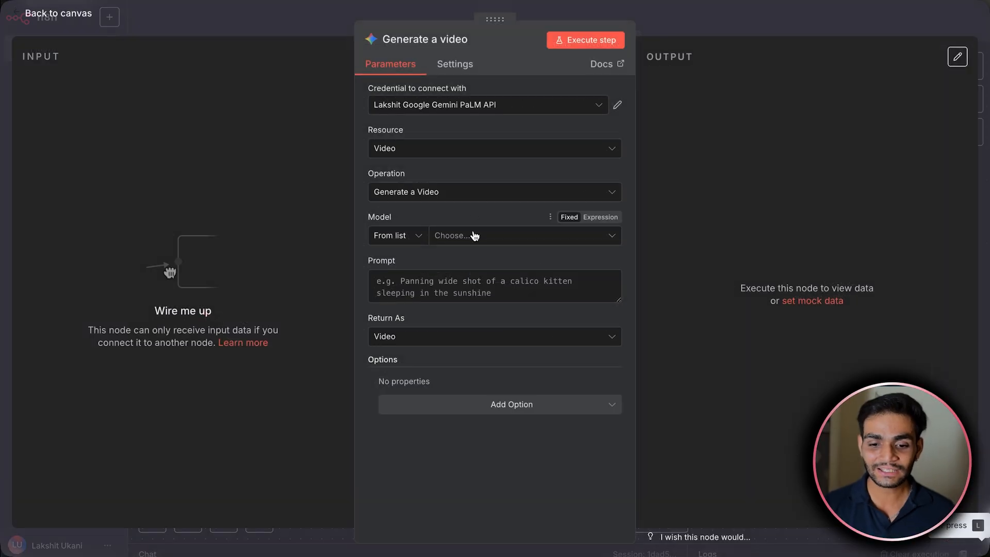
click(523, 235)
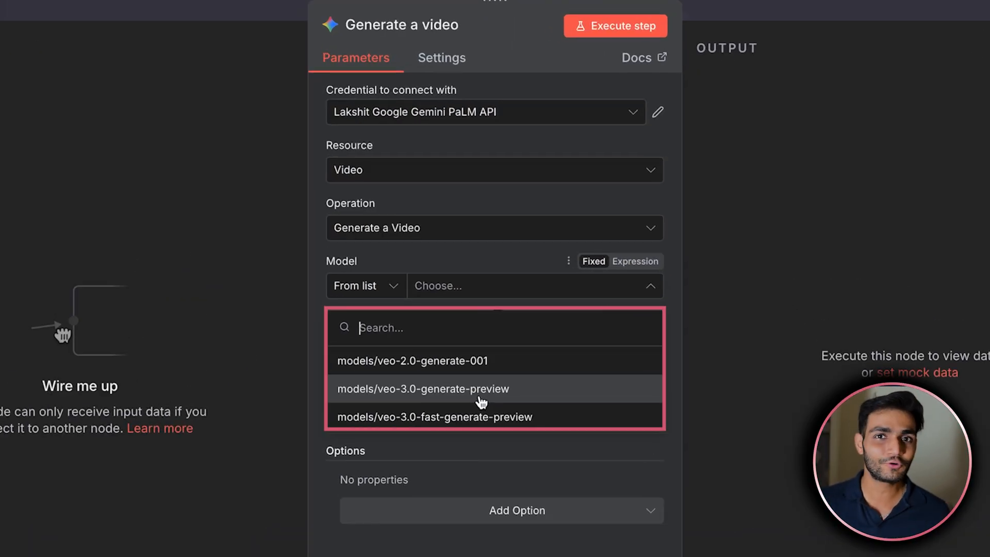